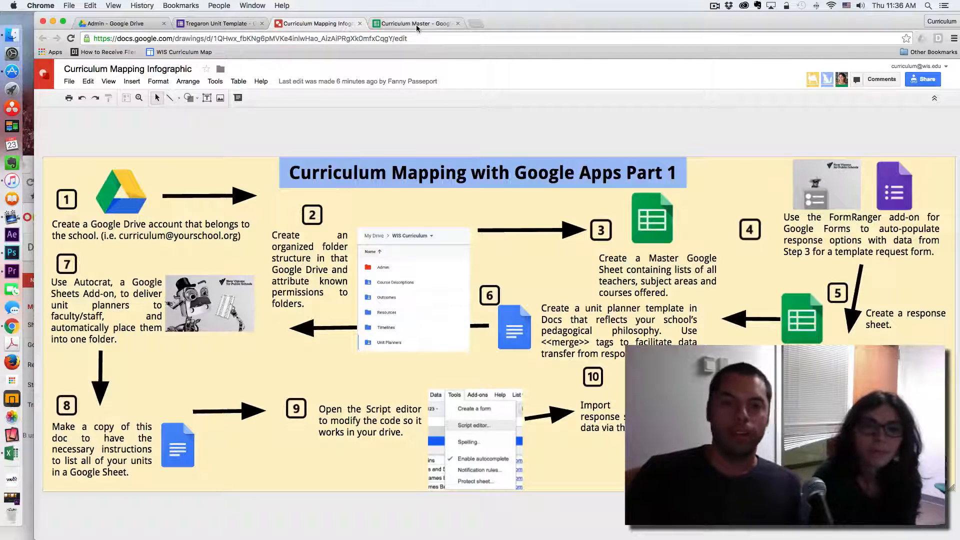
Switch to the Curriculum Master spreadsheet's Teachers sheet with its sorted unique teacher names
click(416, 23)
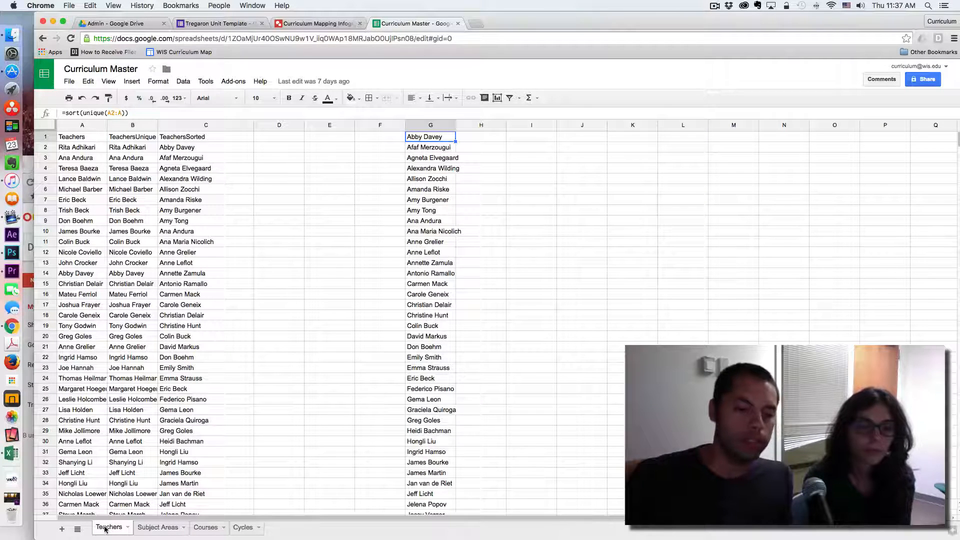
click(157, 527)
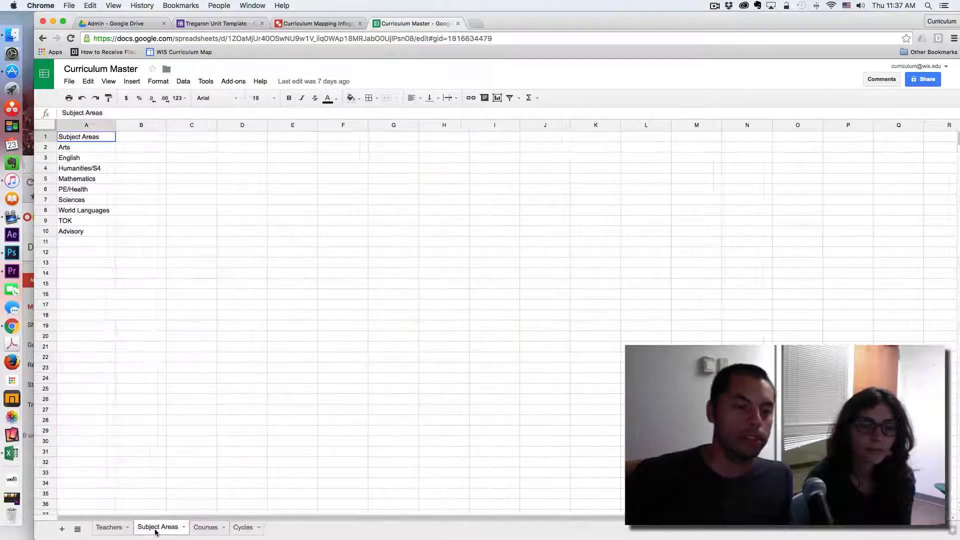
click(205, 527)
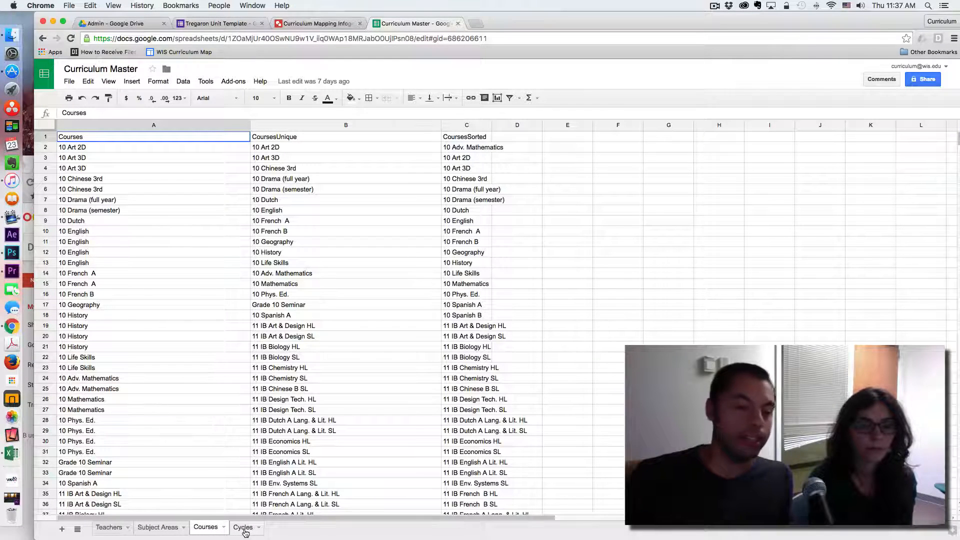
click(242, 527)
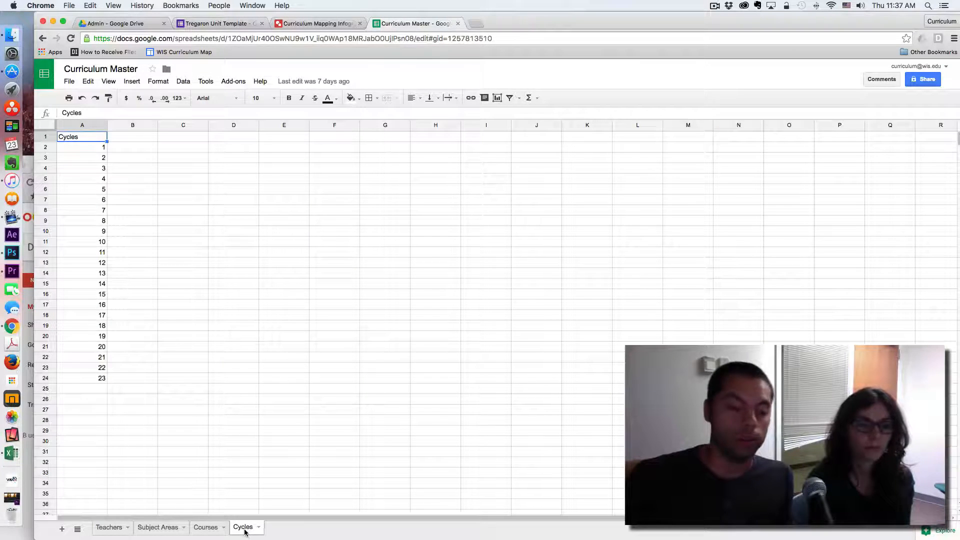
click(109, 527)
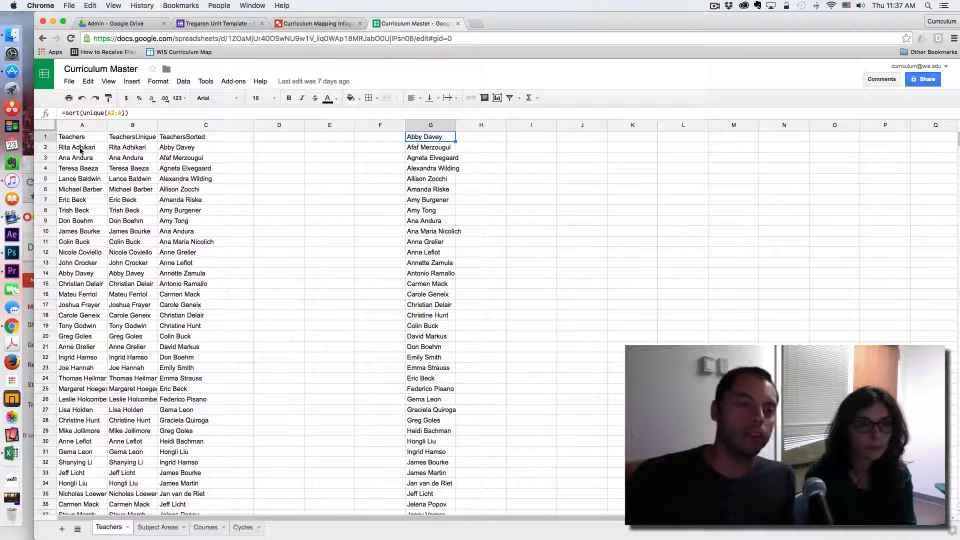
click(82, 147)
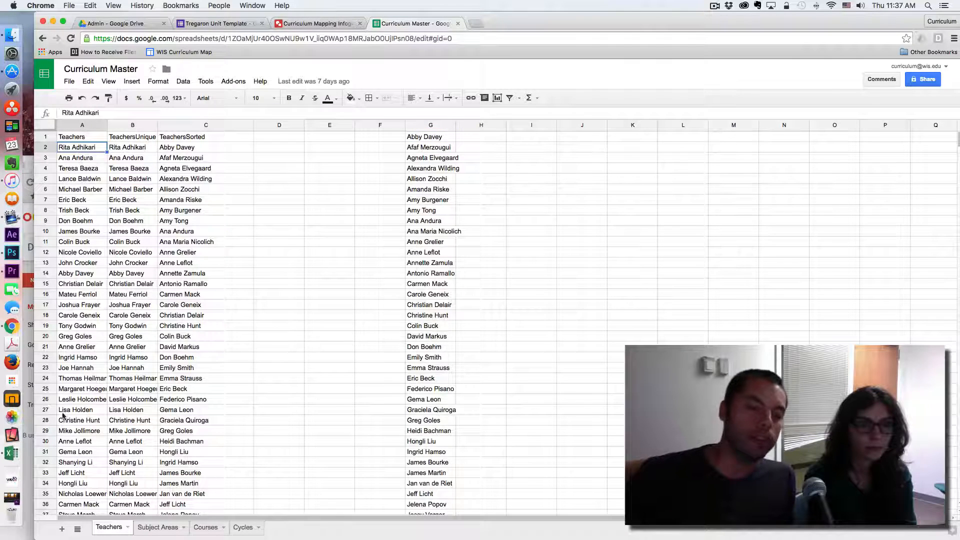
mouse_move(72, 372)
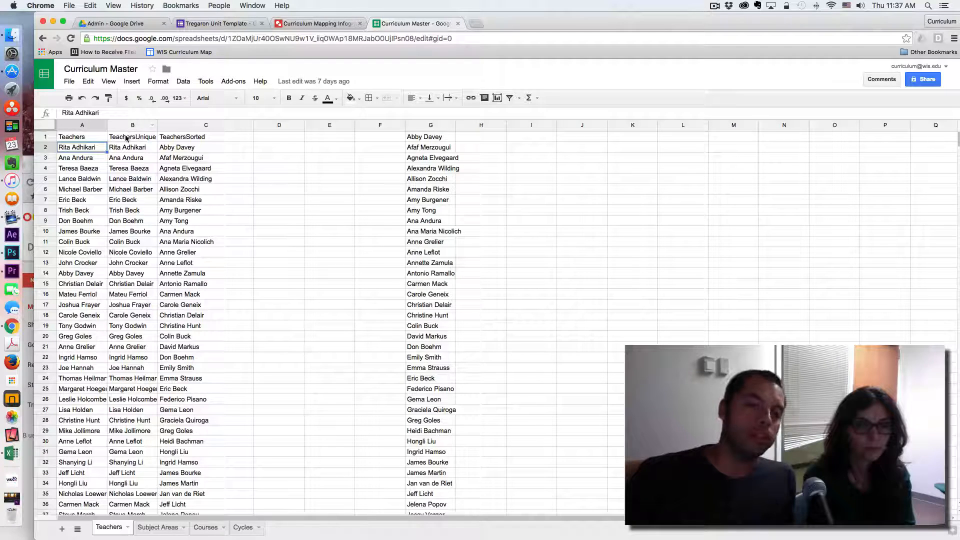
click(132, 137)
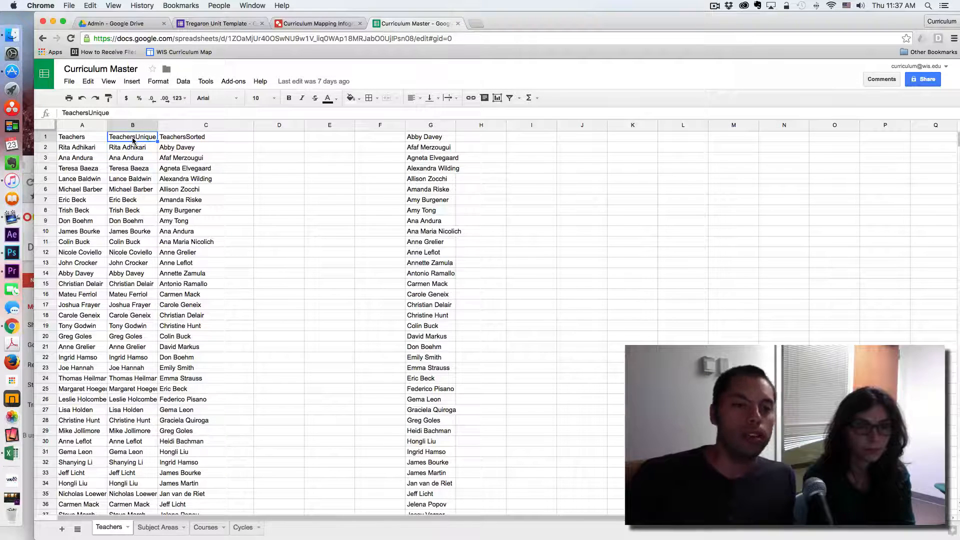
click(132, 147)
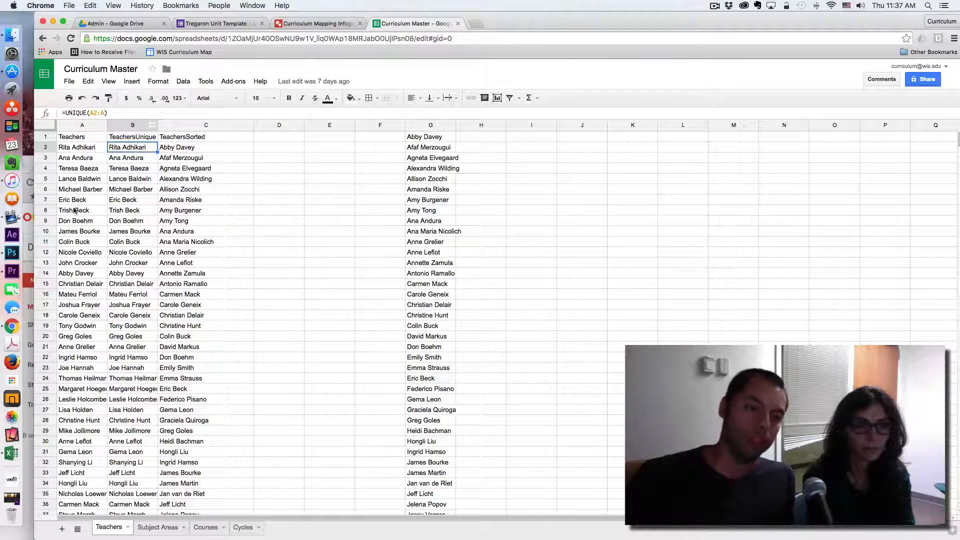
mouse_move(78, 283)
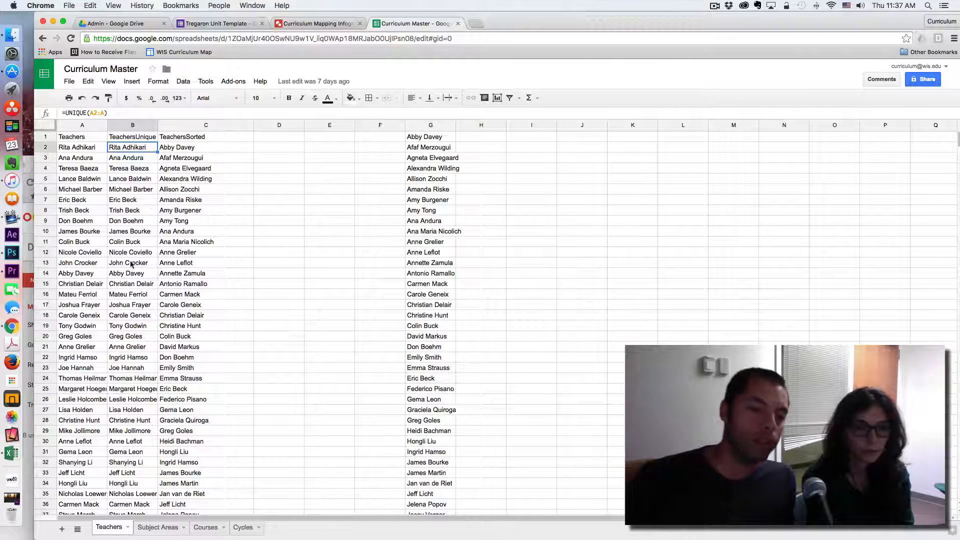
click(206, 147)
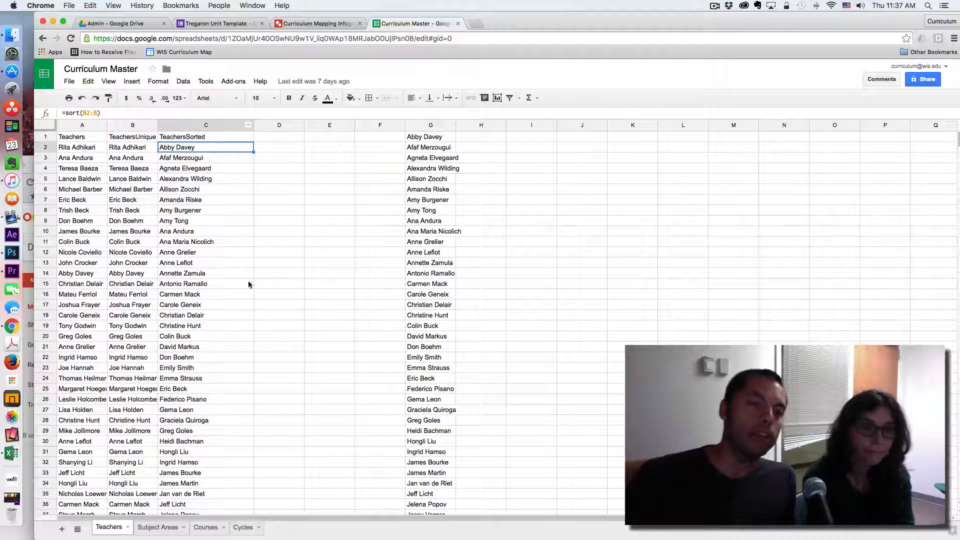
click(132, 125)
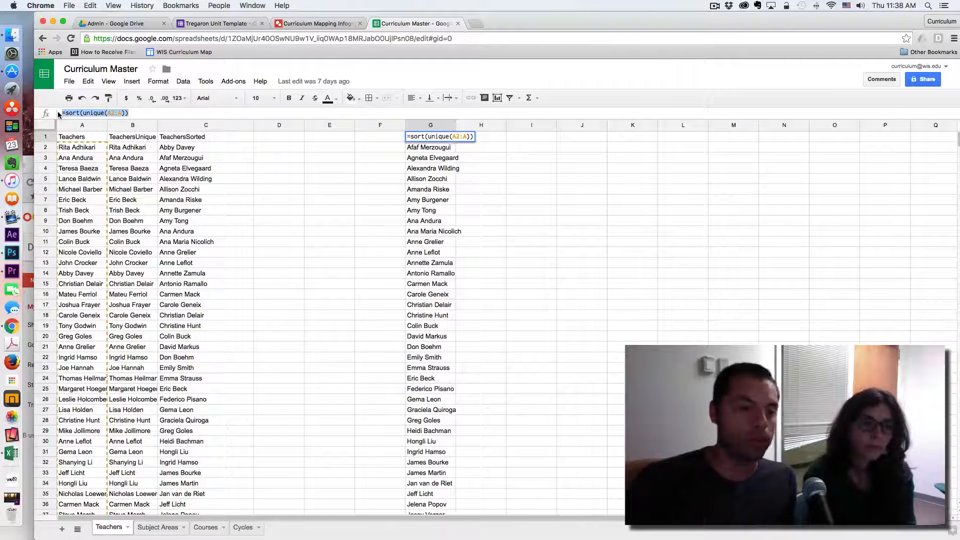
mouse_move(653, 343)
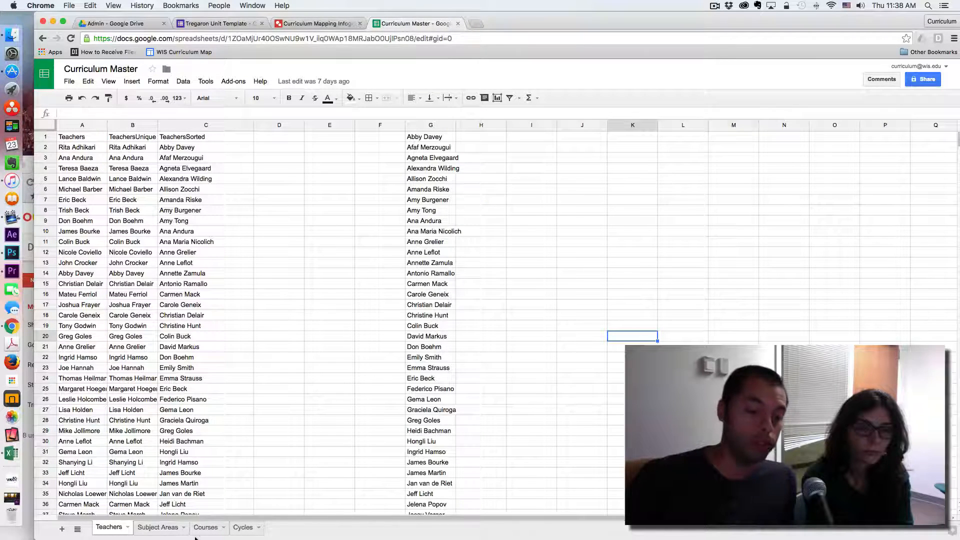
Open the Courses sheet of Curriculum Master to view its unique, sorted lists
click(205, 526)
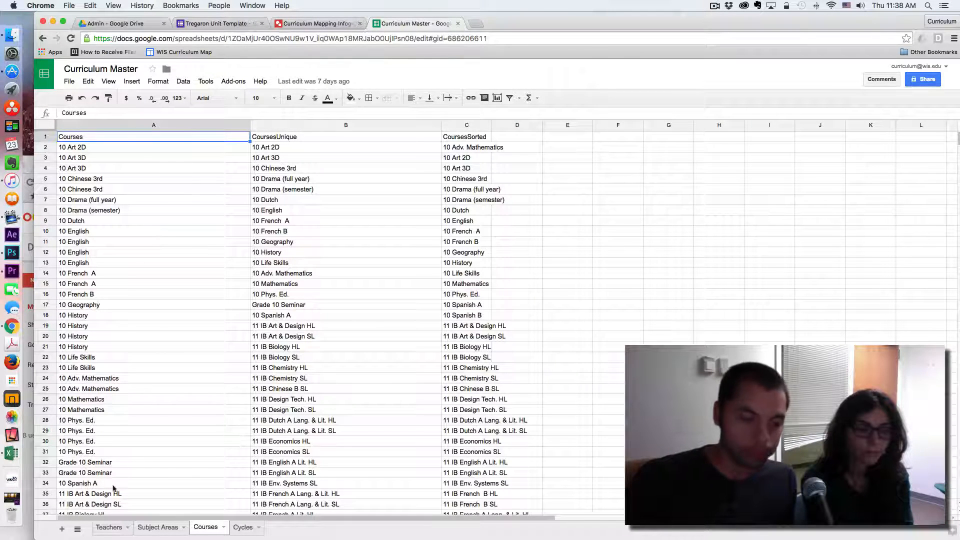
click(109, 527)
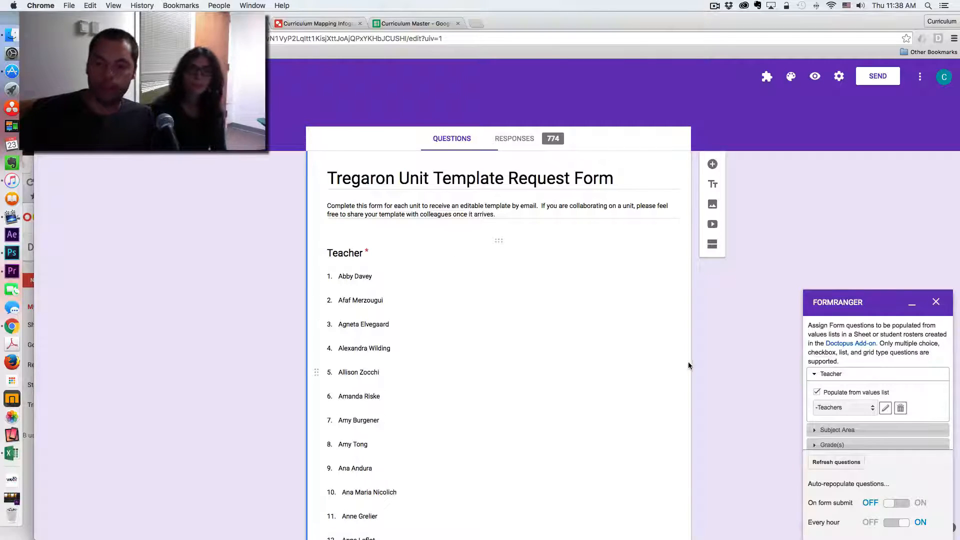
scroll(down, 3)
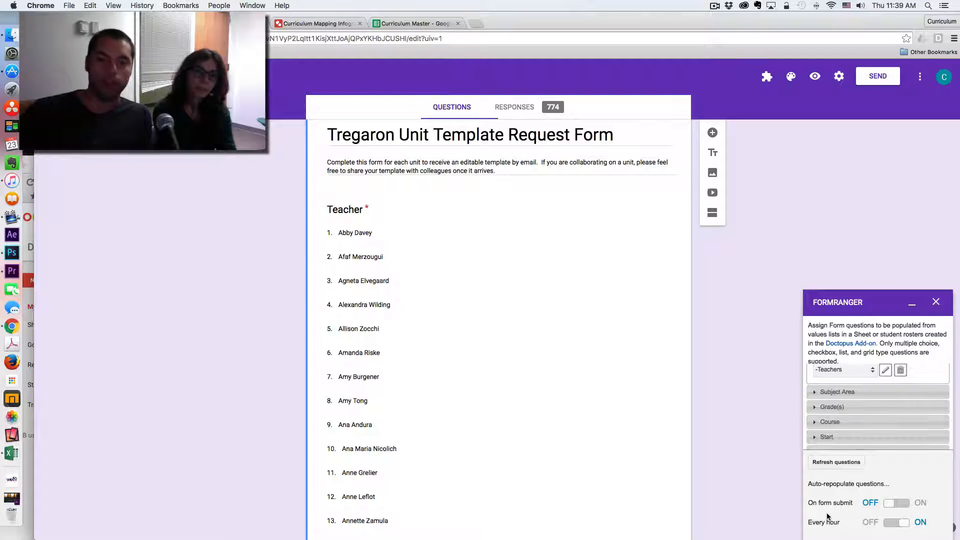
mouse_move(850, 524)
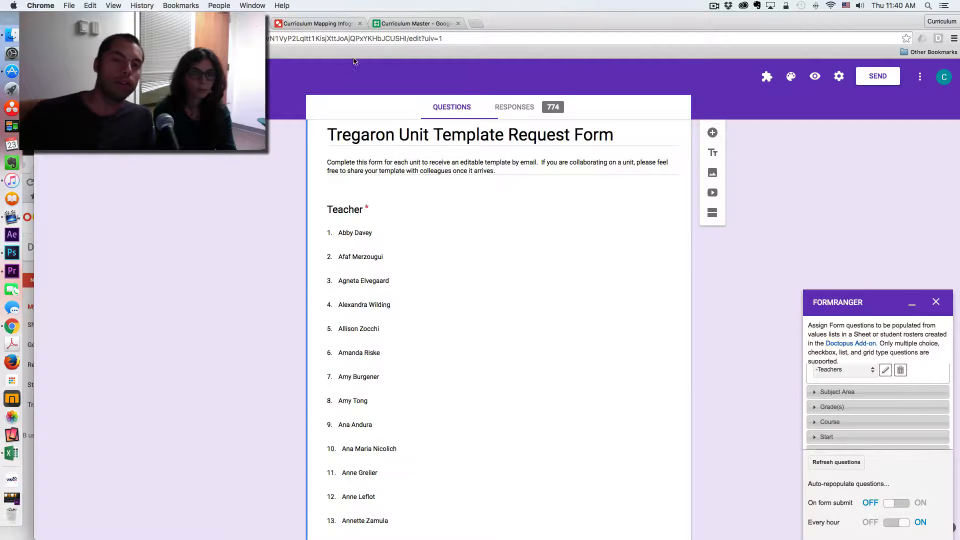
click(415, 24)
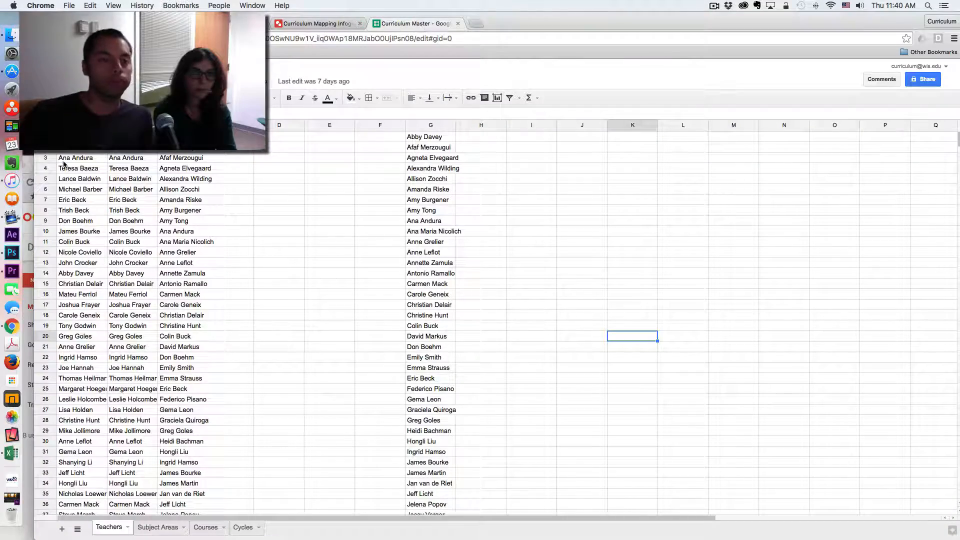
scroll(down, 3)
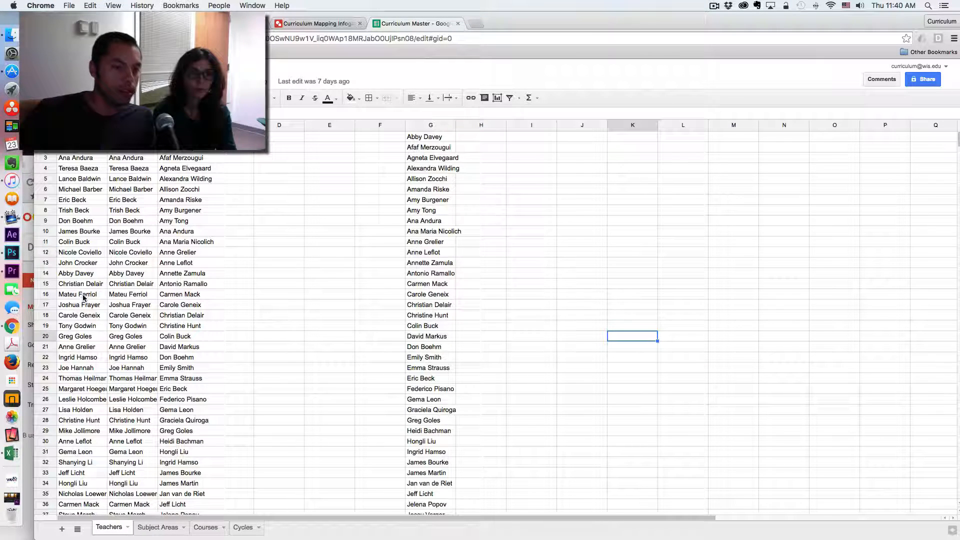
click(78, 293)
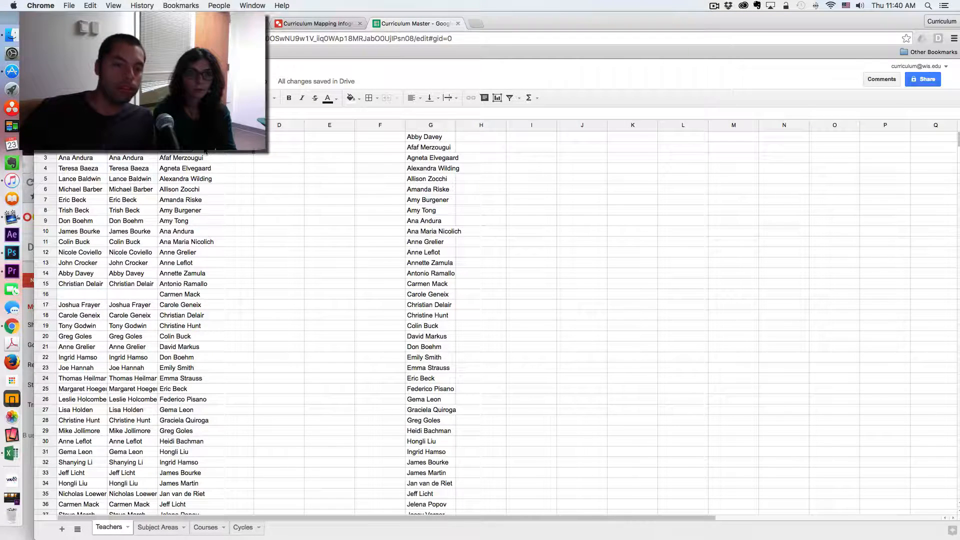
scroll(down, 3)
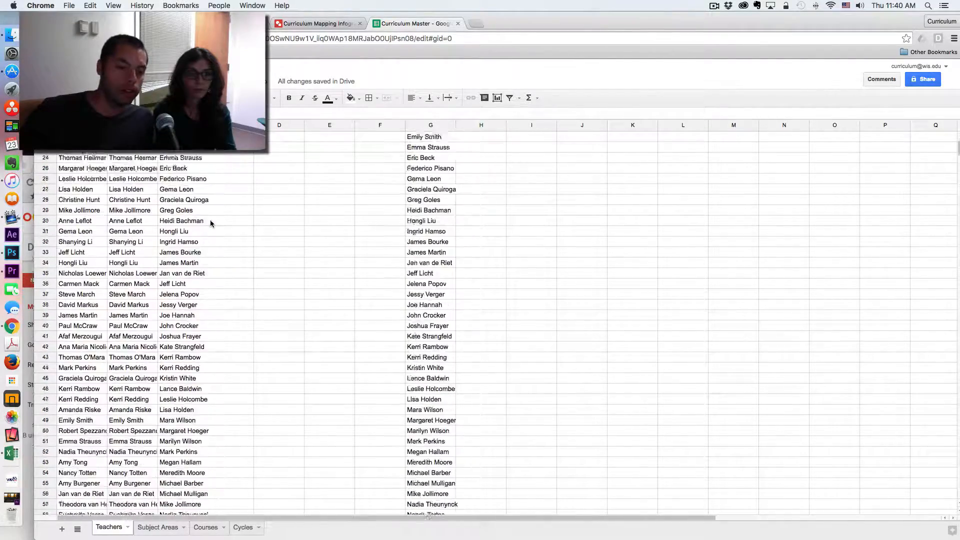
scroll(down, 3)
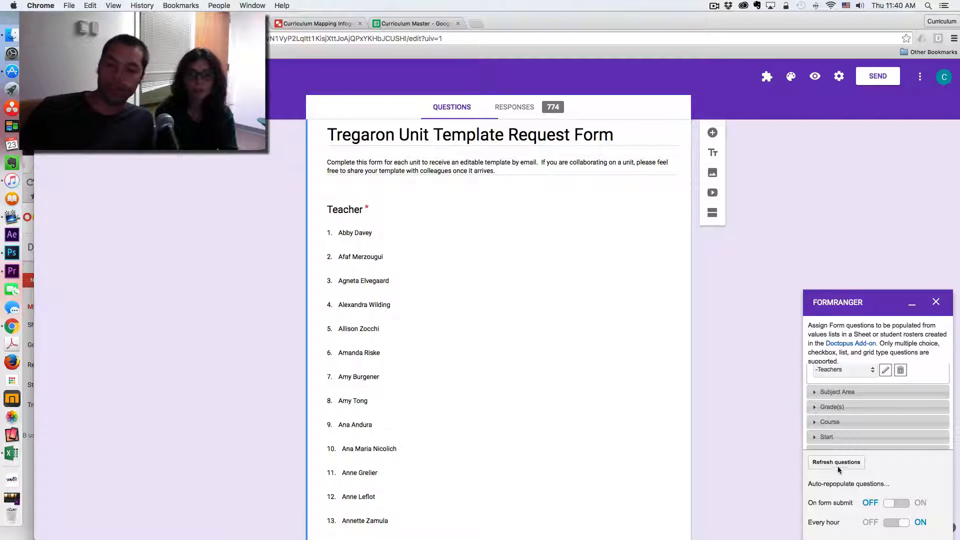
click(835, 462)
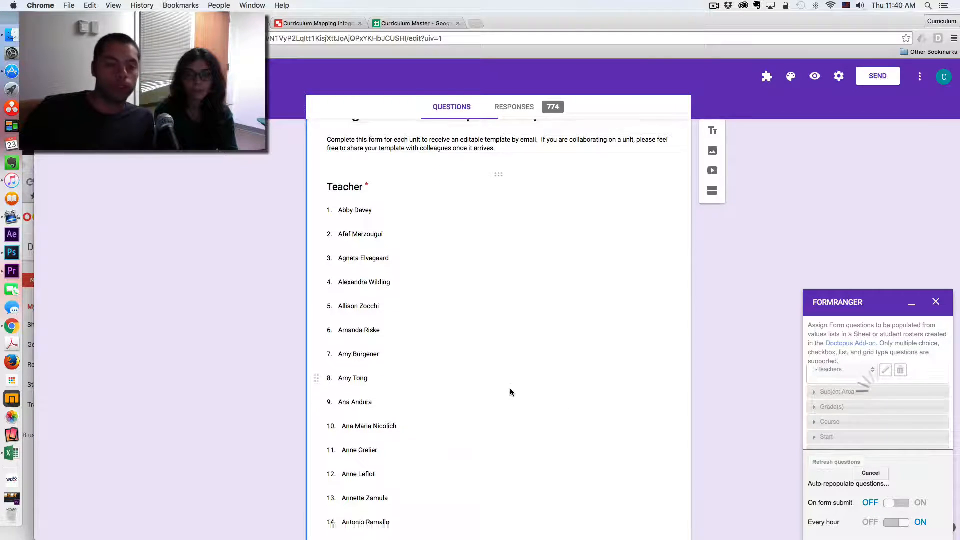
scroll(down, 3)
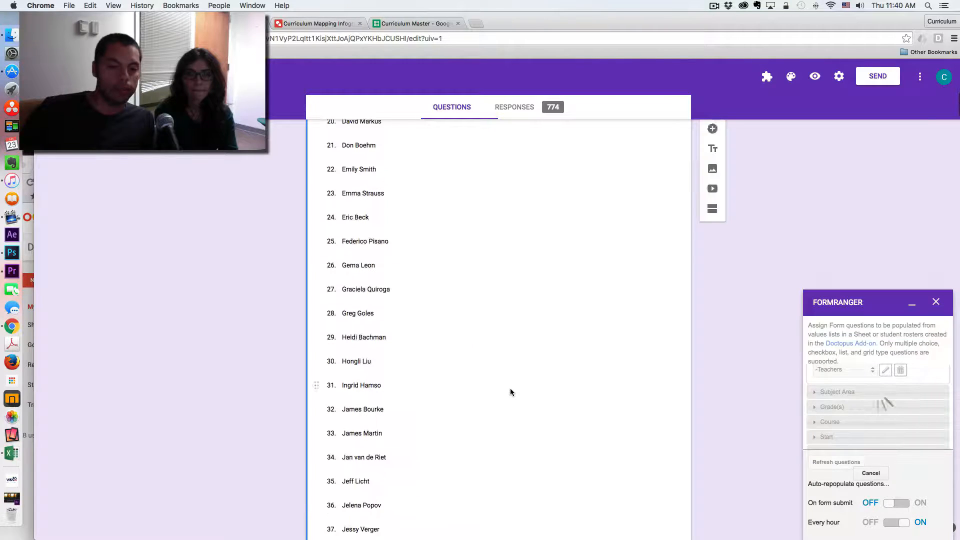
scroll(down, 3)
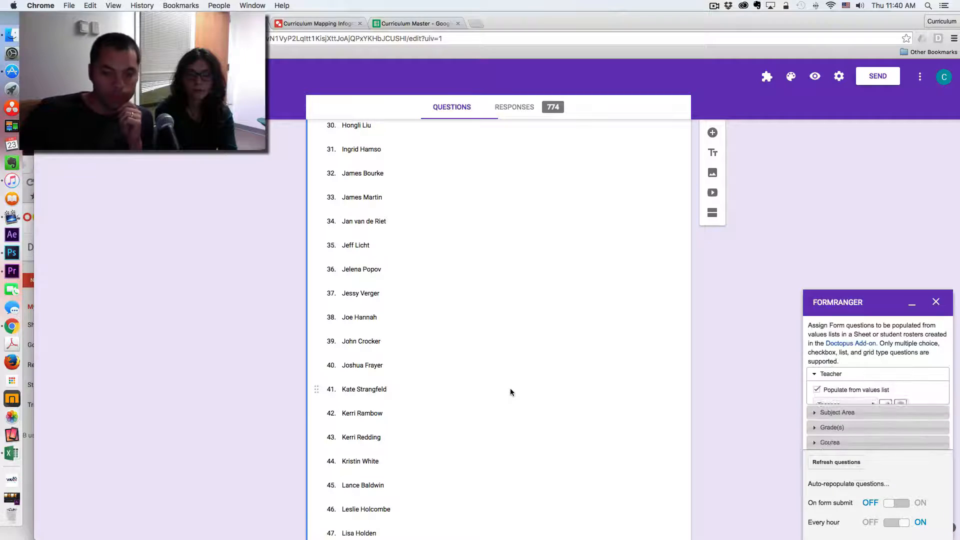
scroll(down, 3)
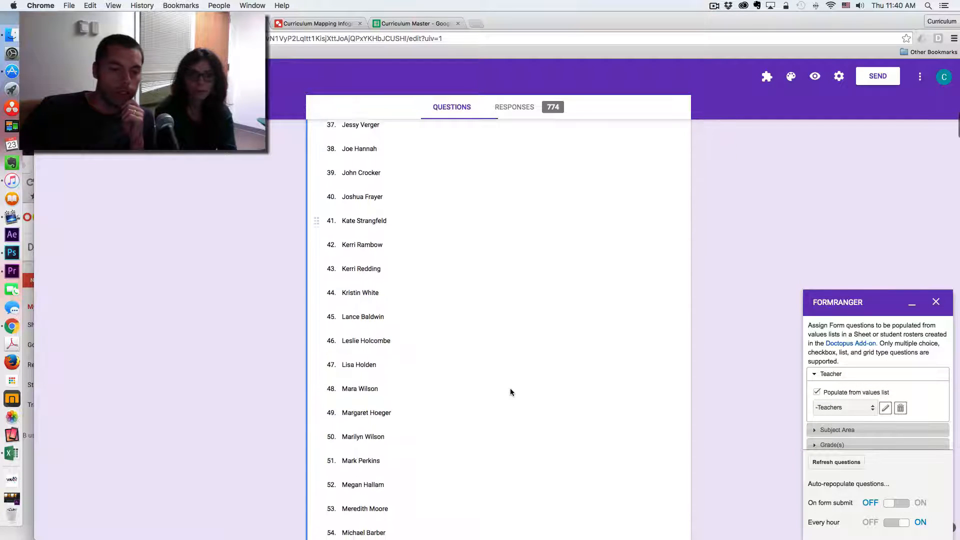
scroll(down, 3)
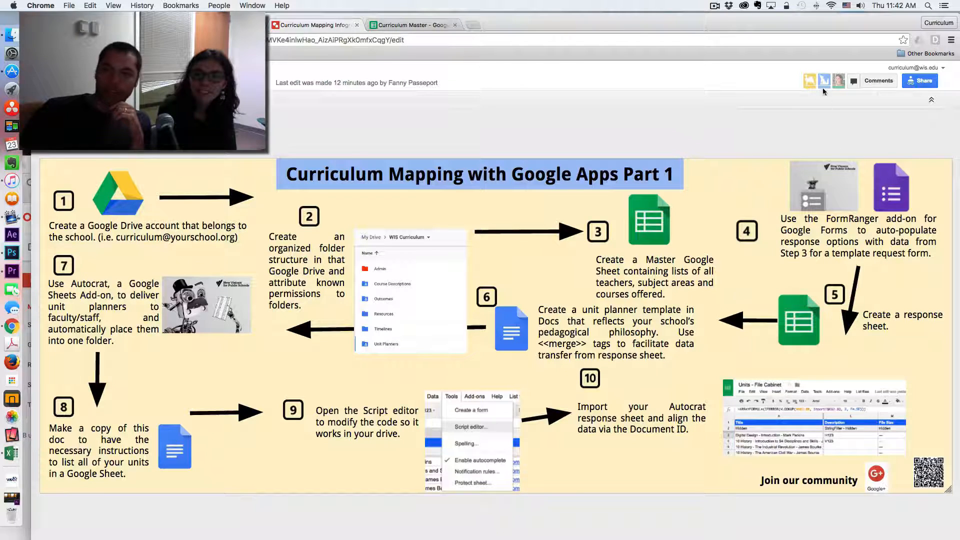
mouse_move(809, 80)
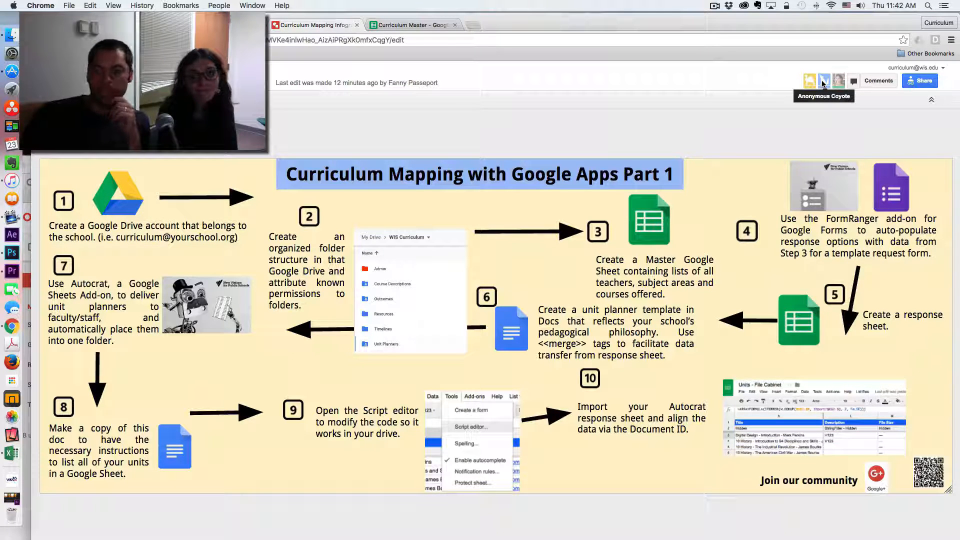
mouse_move(775, 72)
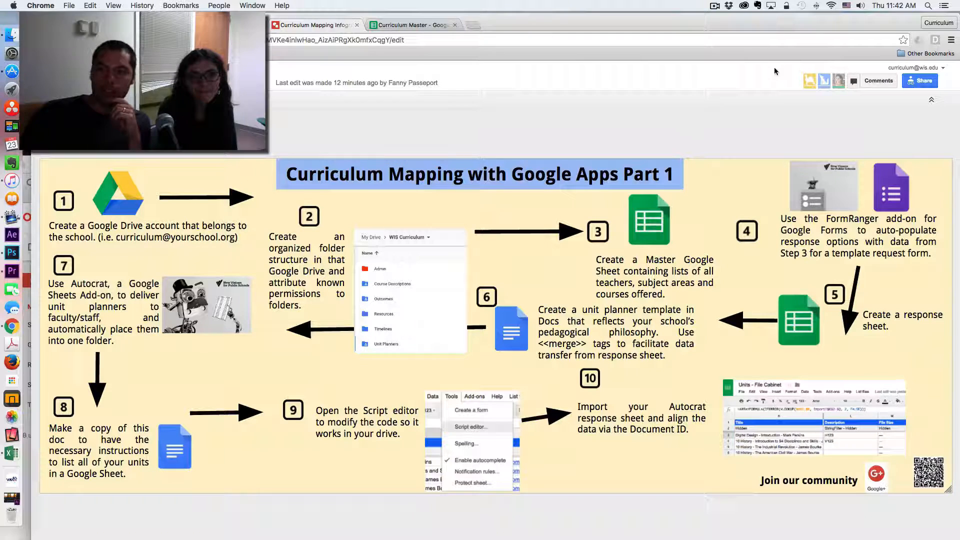